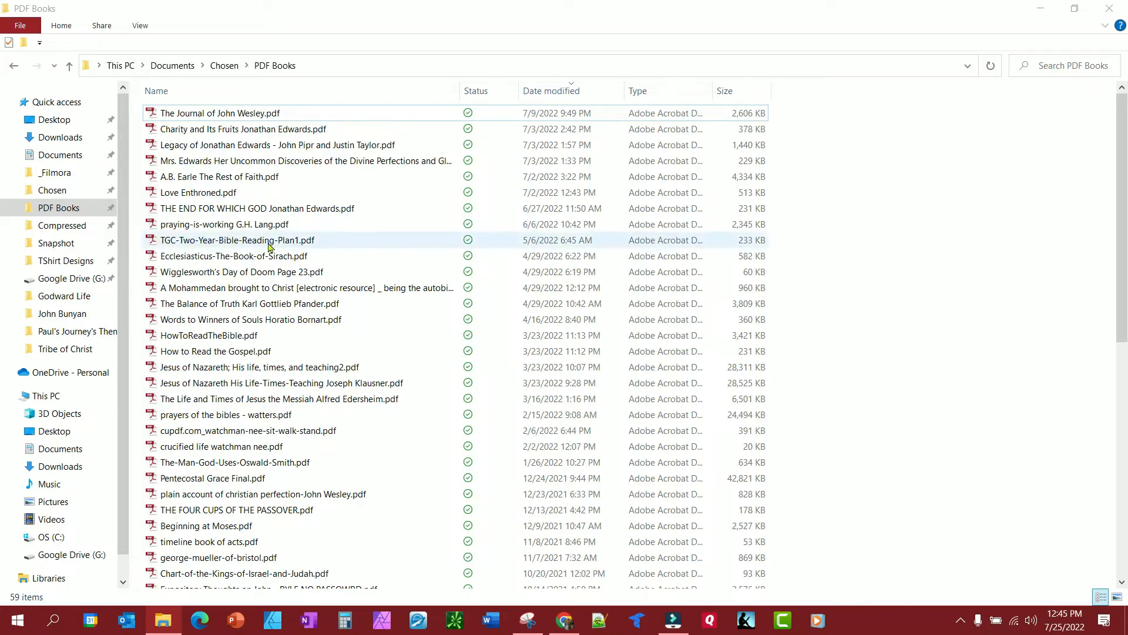
# Select The Journal of John Wesley.pdf, then bring Chrome's Send to Kindle download page forward
pyautogui.click(219, 113)
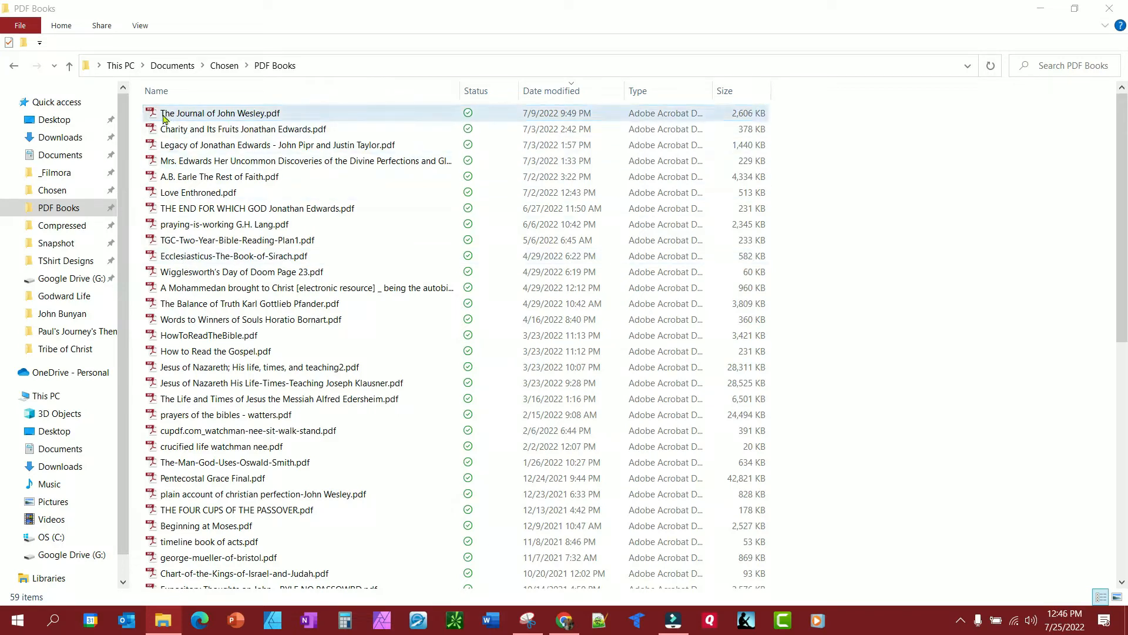
pyautogui.click(219, 112)
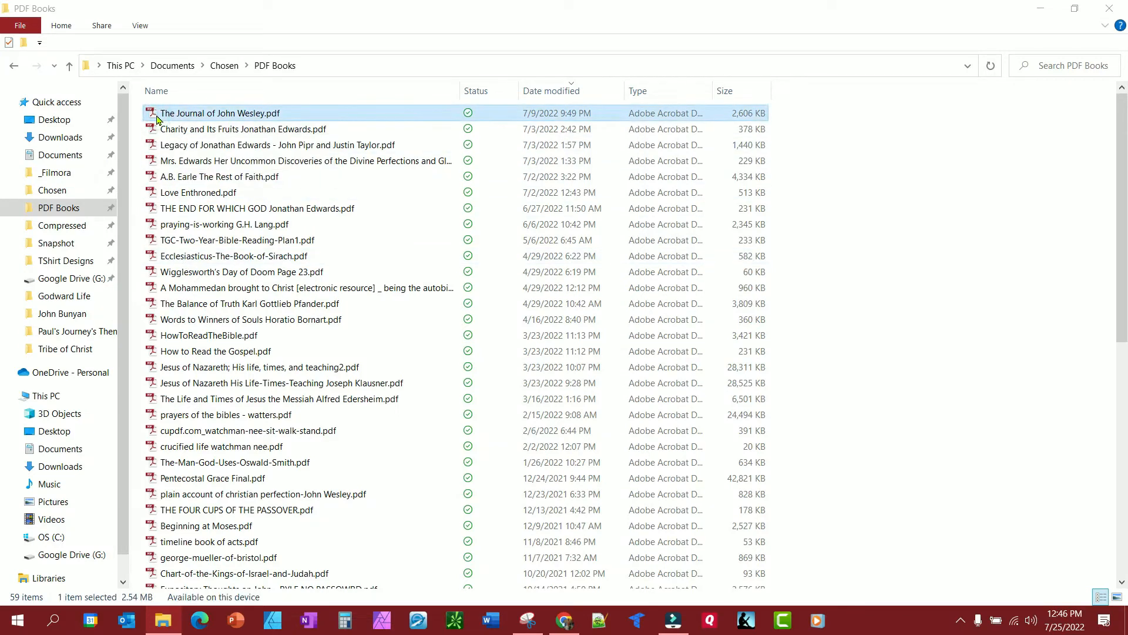
pyautogui.rightClick(219, 113)
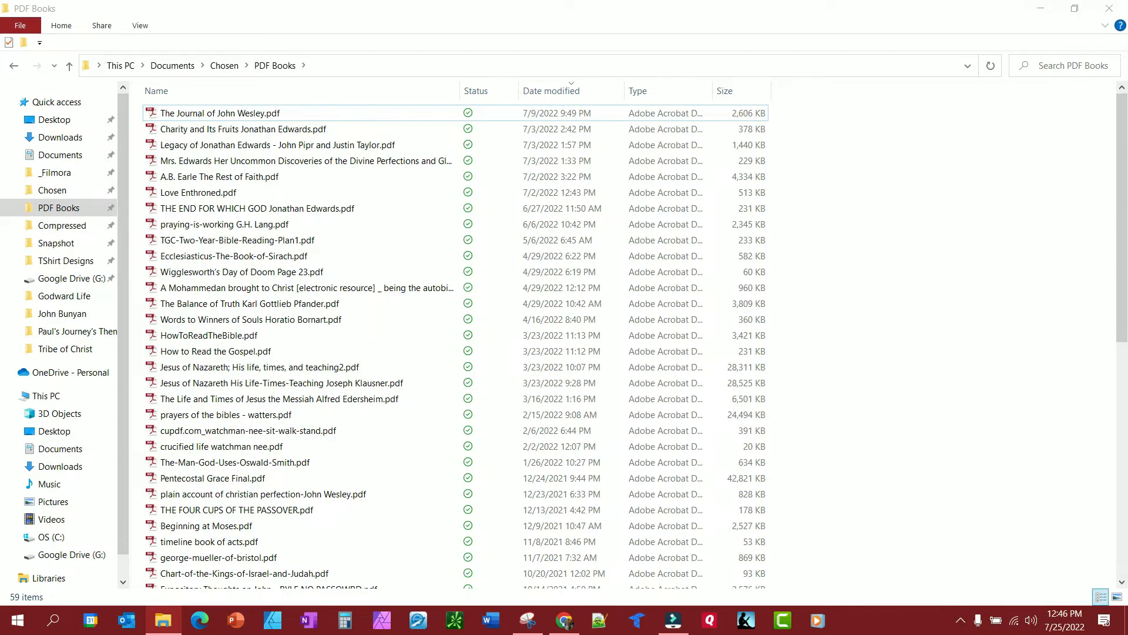
pyautogui.click(566, 620)
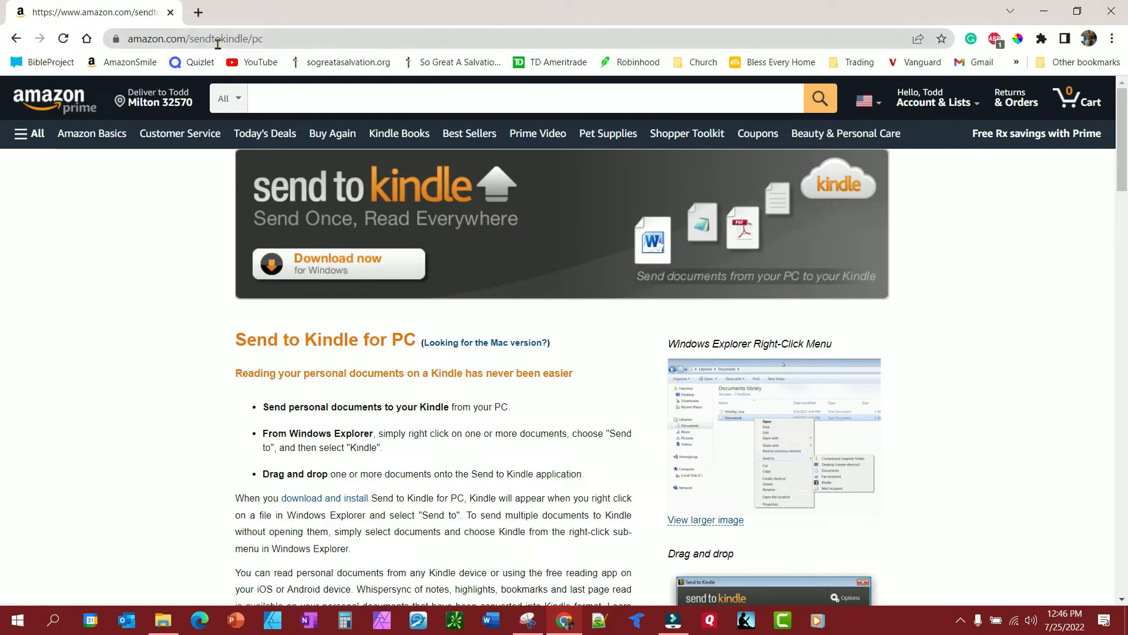
pyautogui.moveTo(308, 289)
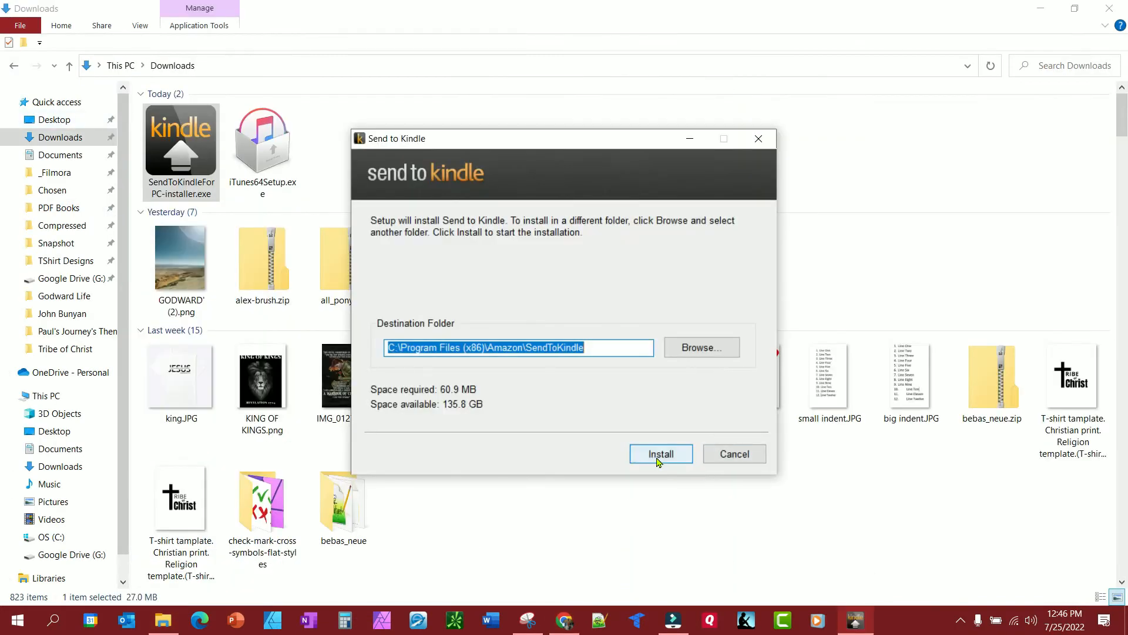
# Install Send to Kindle 1.1 into the default folder and finish the setup wizard
pyautogui.click(660, 453)
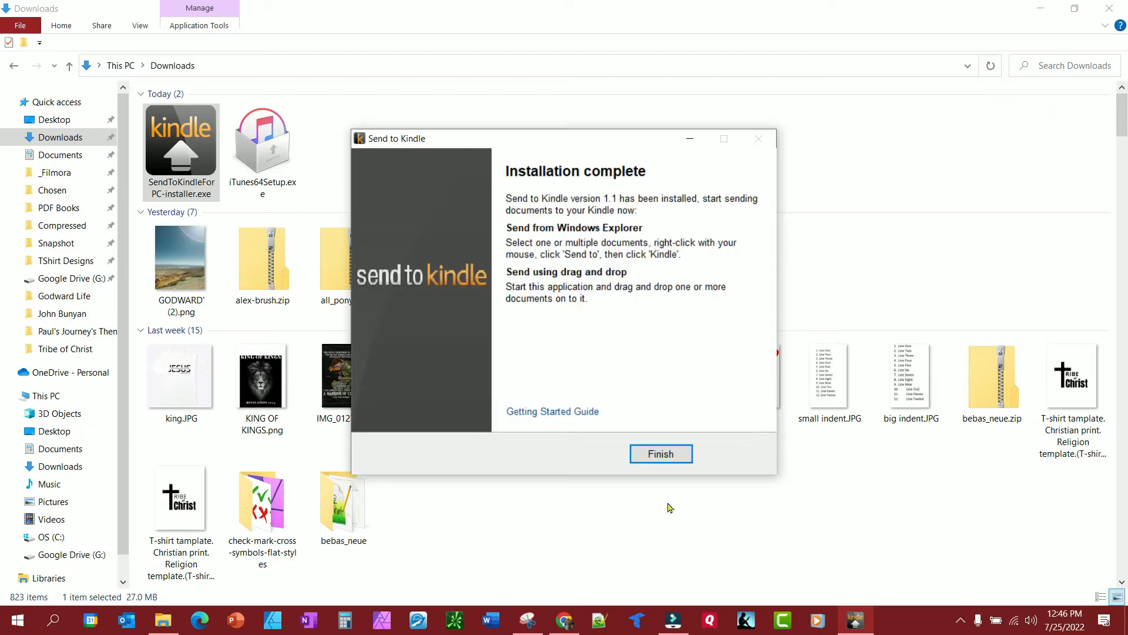
pyautogui.click(660, 453)
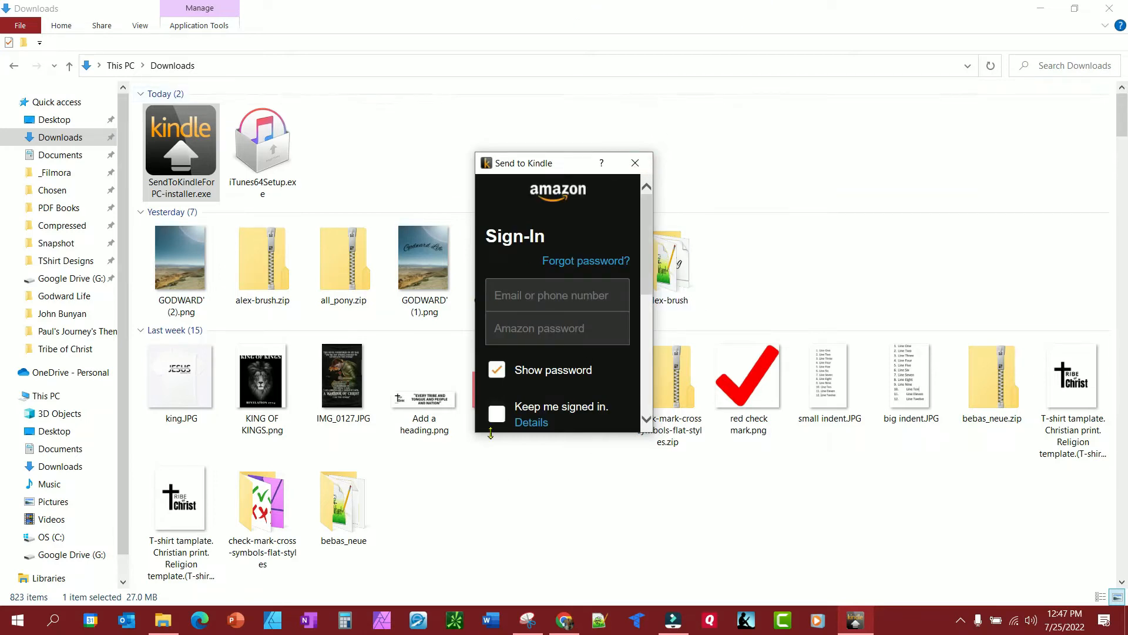
# Sign in with the Amazon account and dismiss the registration confirmation
pyautogui.click(557, 295)
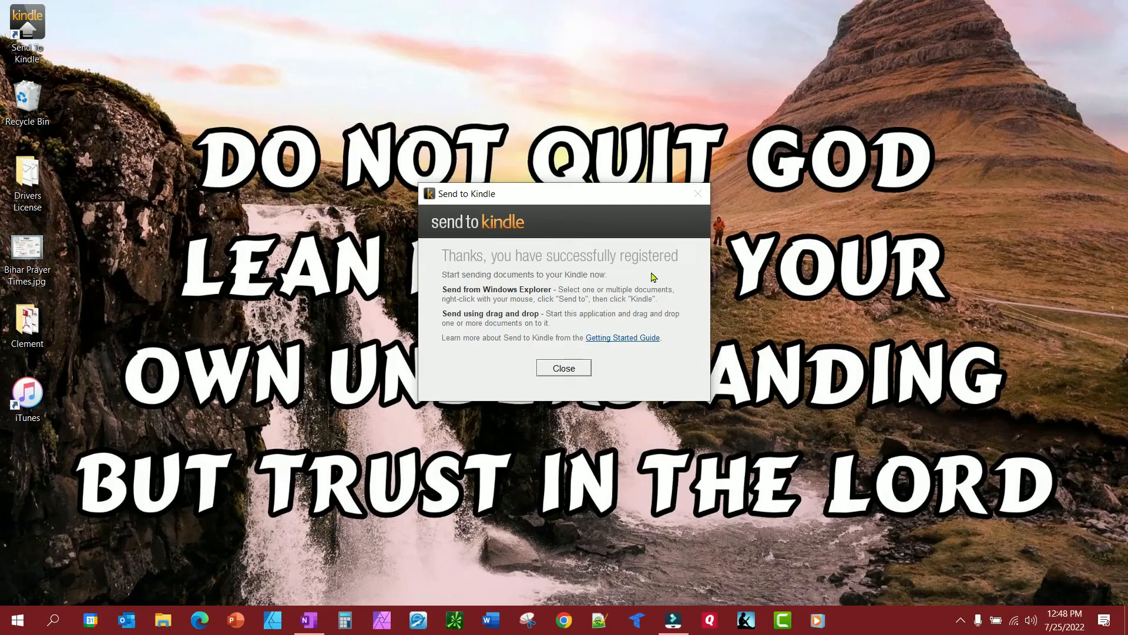
pyautogui.click(563, 368)
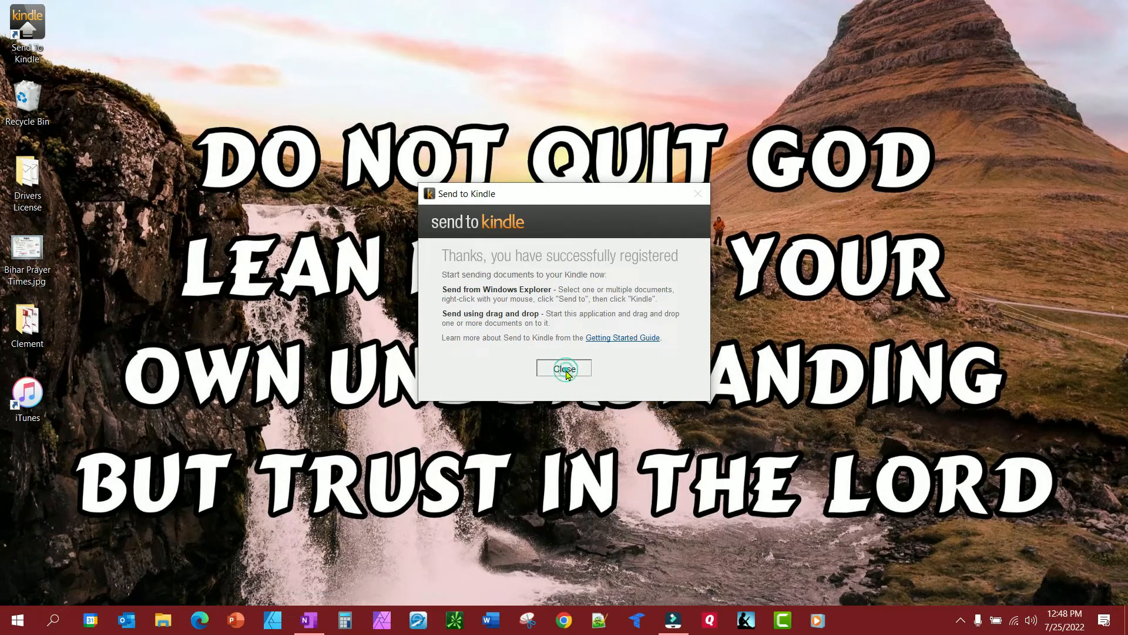
pyautogui.click(564, 368)
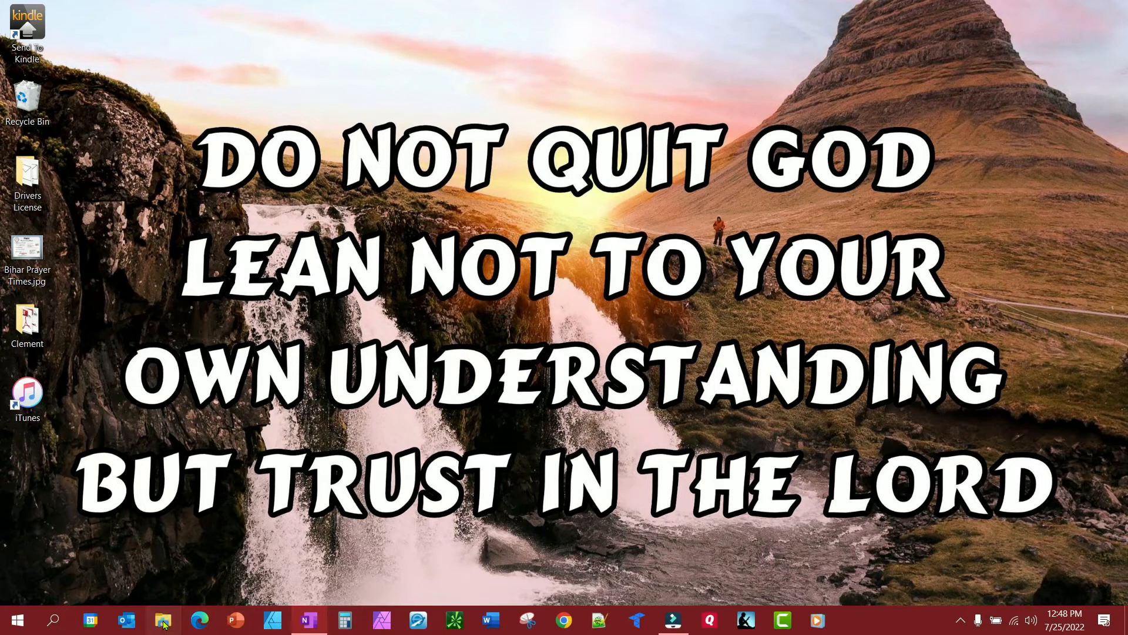
# Send Holy War John Bunyan.pdf from File Explorer's Recent files to Kindle
pyautogui.click(163, 619)
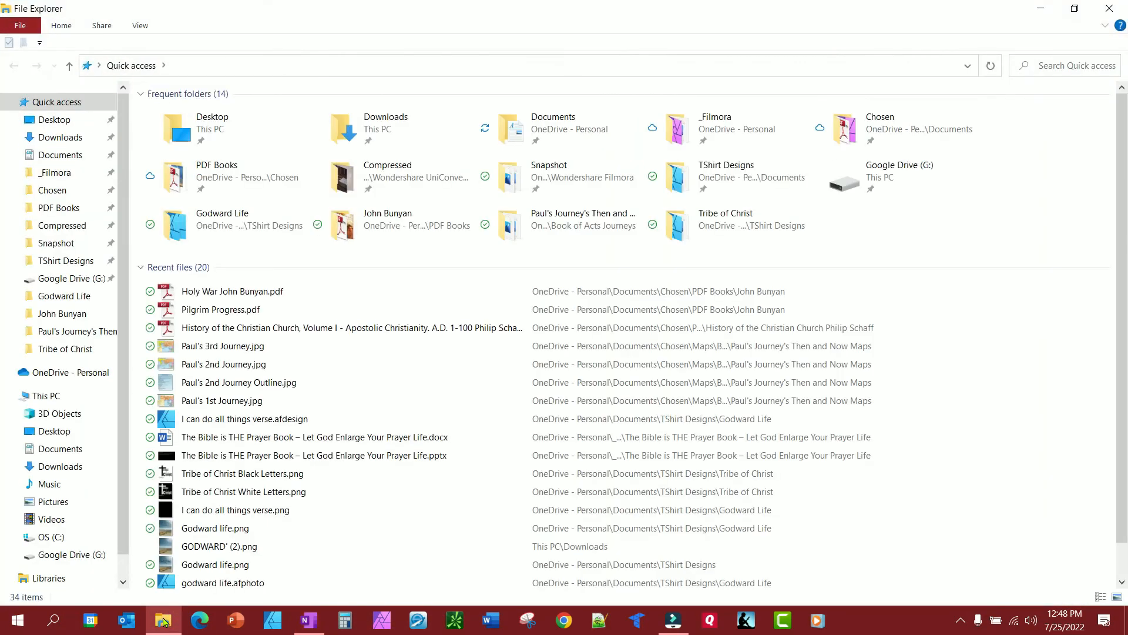
pyautogui.click(232, 291)
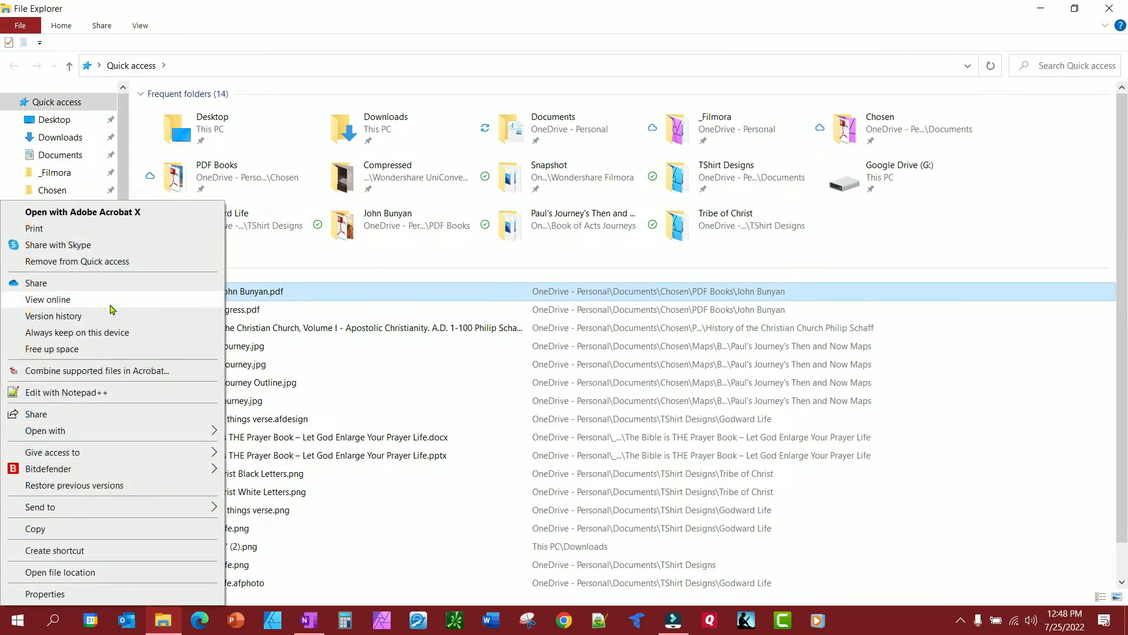
pyautogui.click(40, 507)
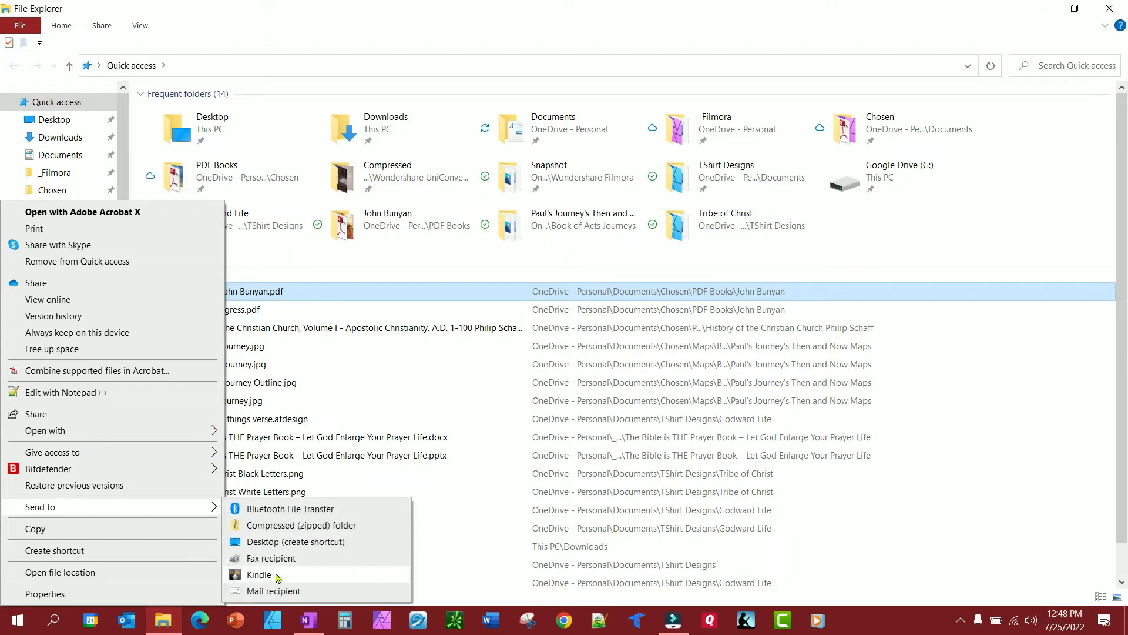
pyautogui.click(259, 575)
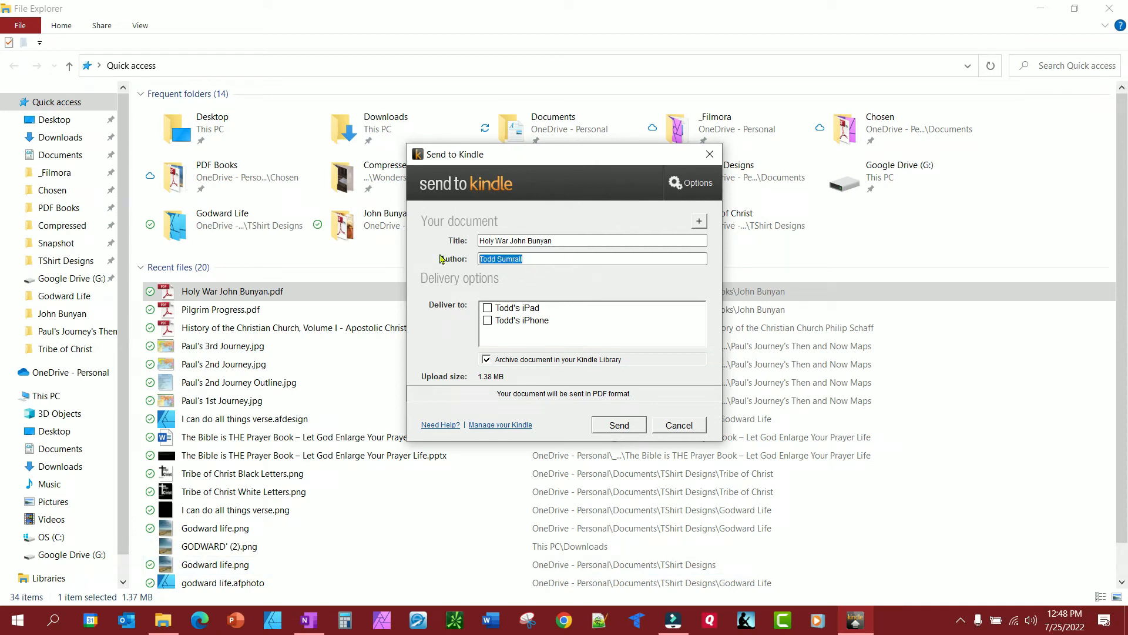
# Enter John Bunyan as author and tick iPad and iPhone under Deliver to
pyautogui.write('John Bunyan')
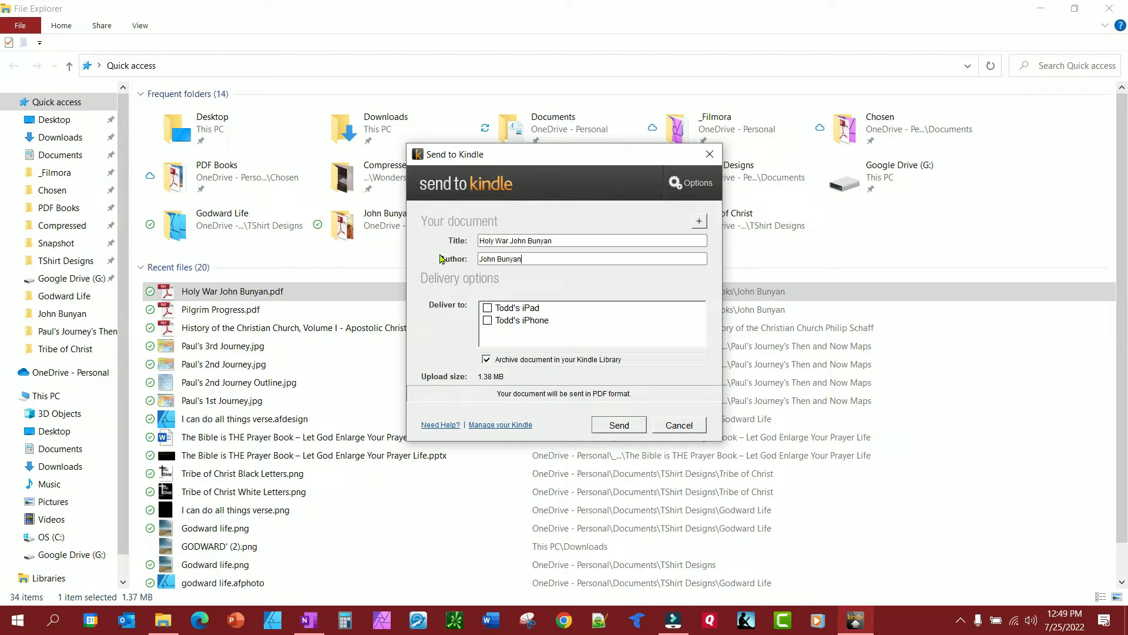
pyautogui.click(487, 307)
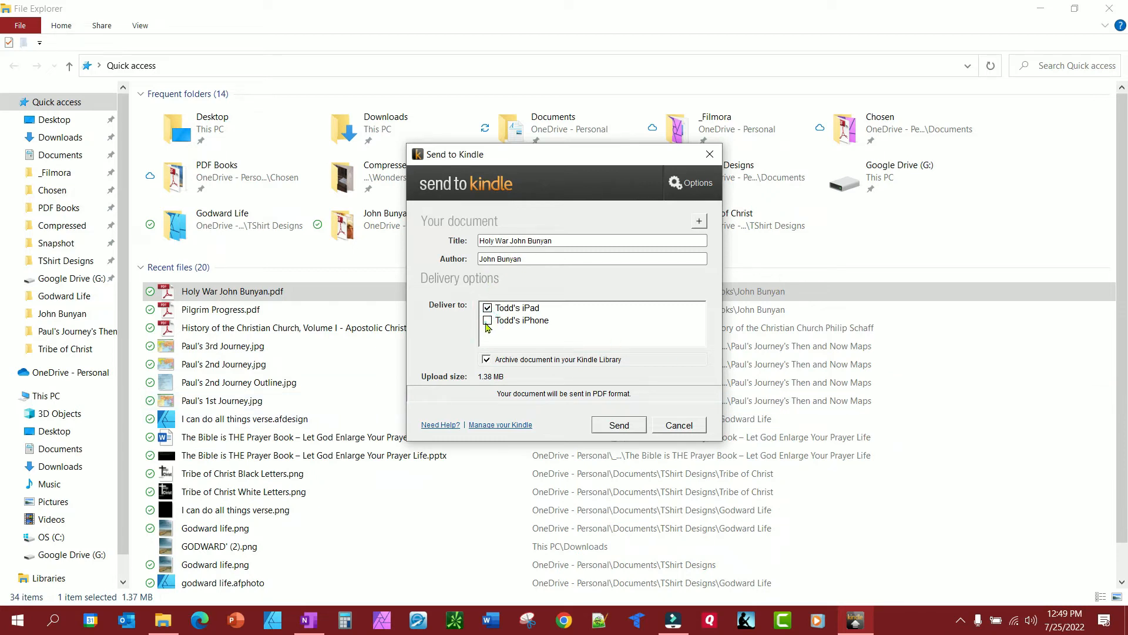
pyautogui.click(487, 320)
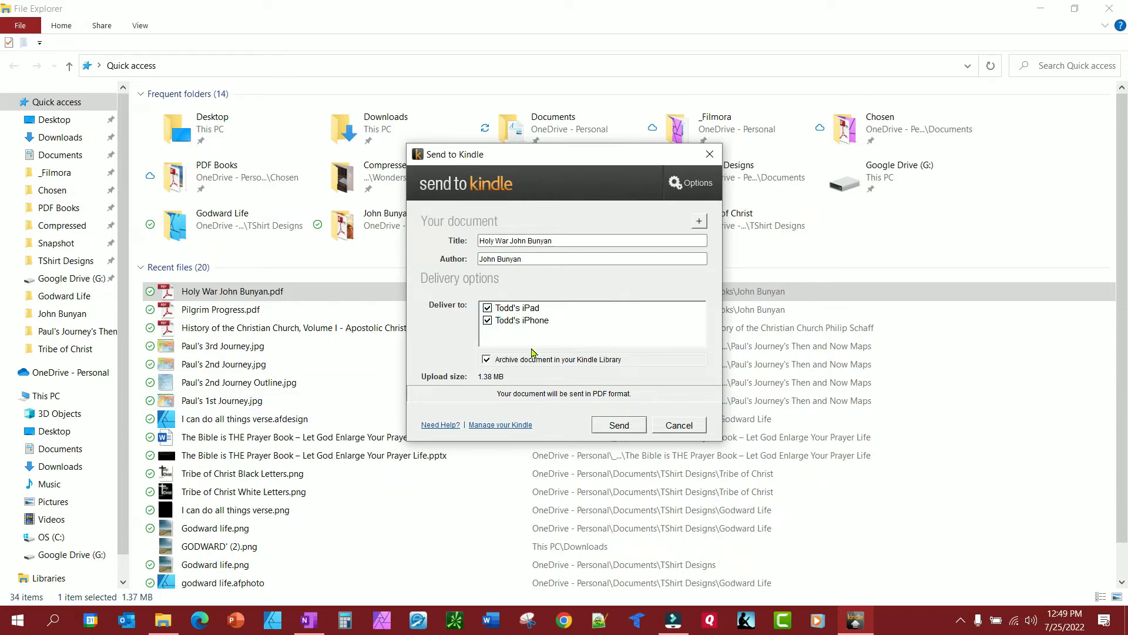
pyautogui.moveTo(592, 374)
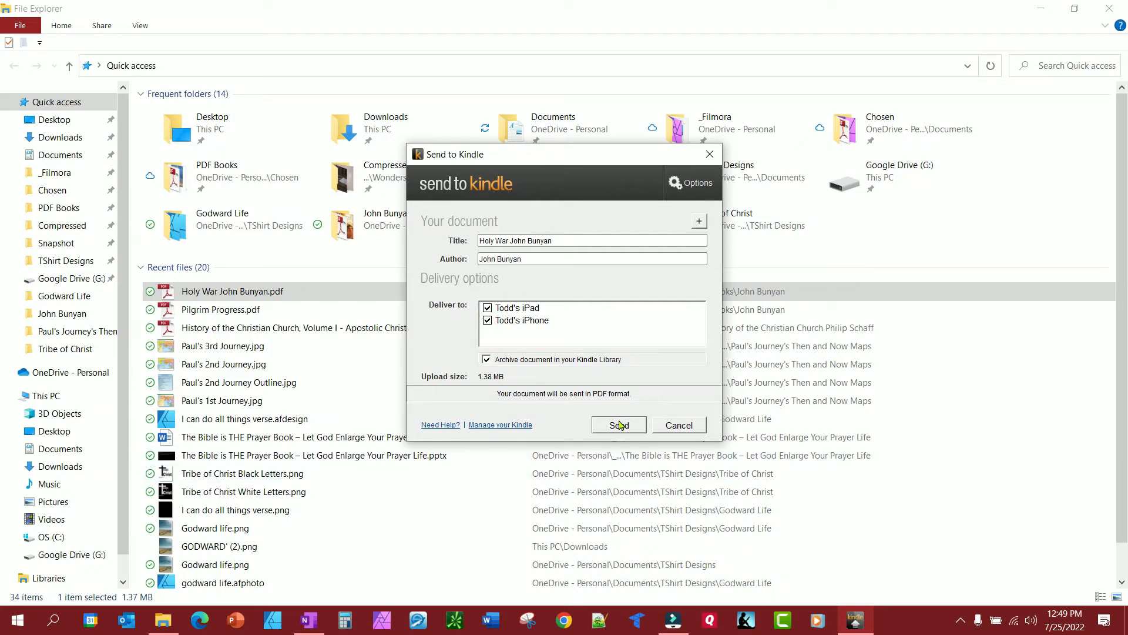
# Send the document and acknowledge the Upload complete notice
pyautogui.click(617, 424)
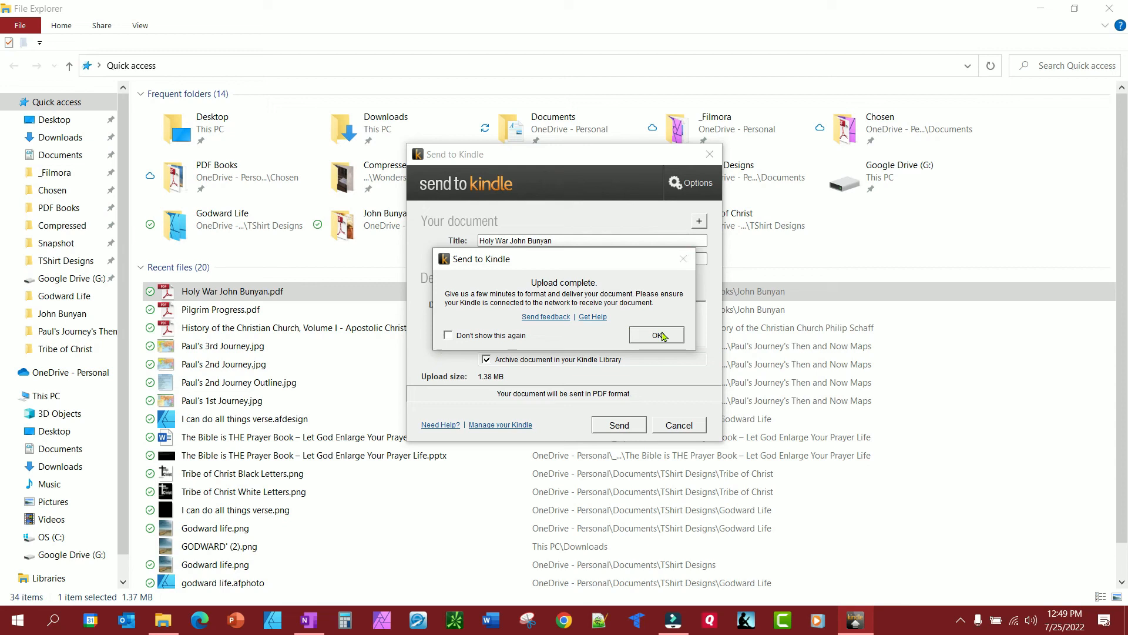
pyautogui.click(655, 335)
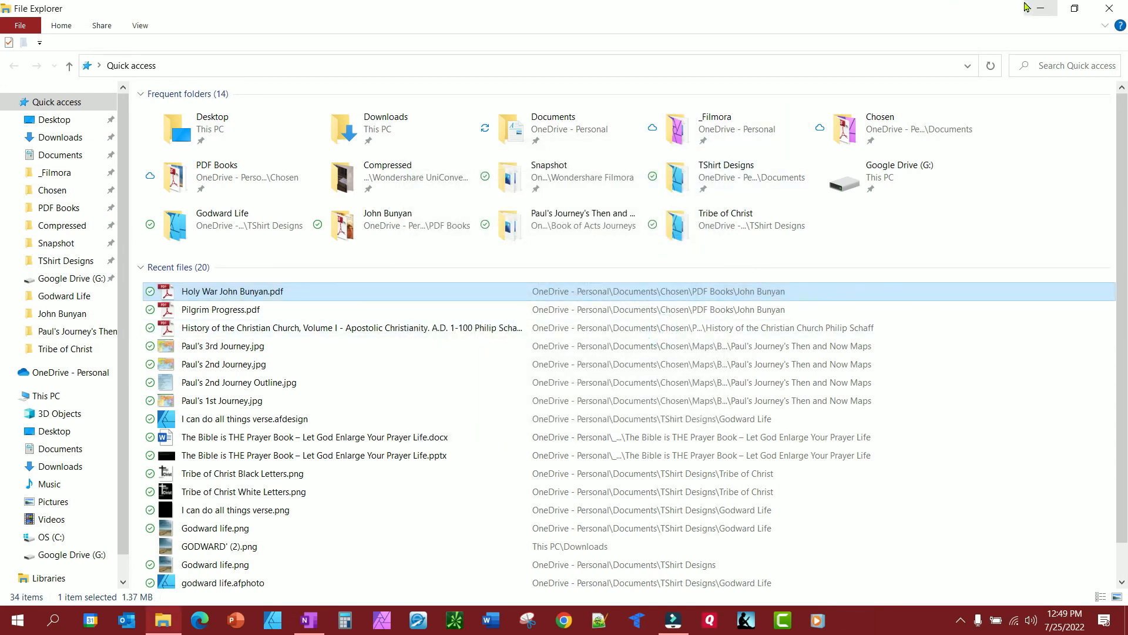